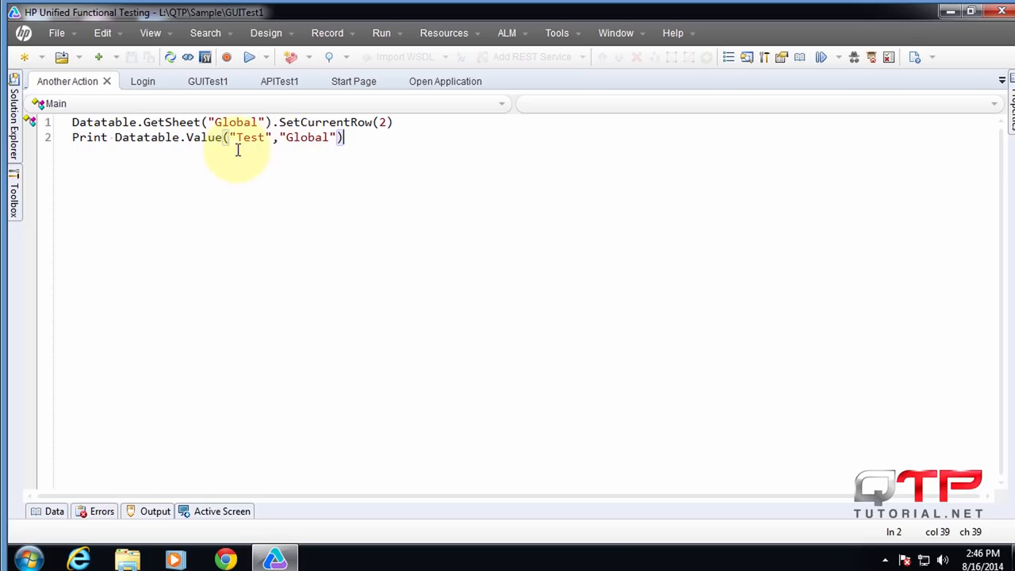
Step: Switch to the Login action, add blank lines at the top, and inspect the Global sheet
left_click(143, 81)
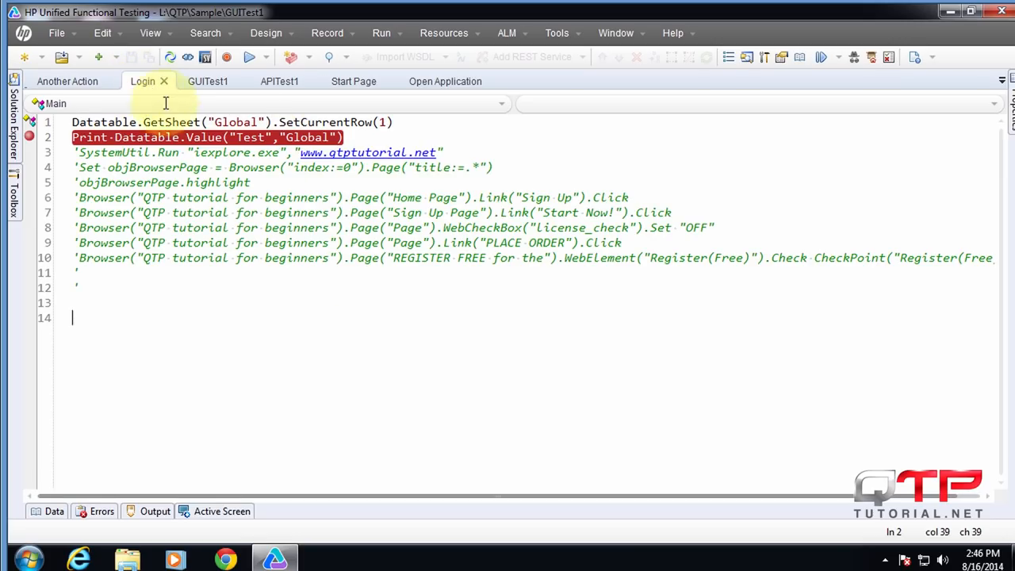
left_click(11, 202)
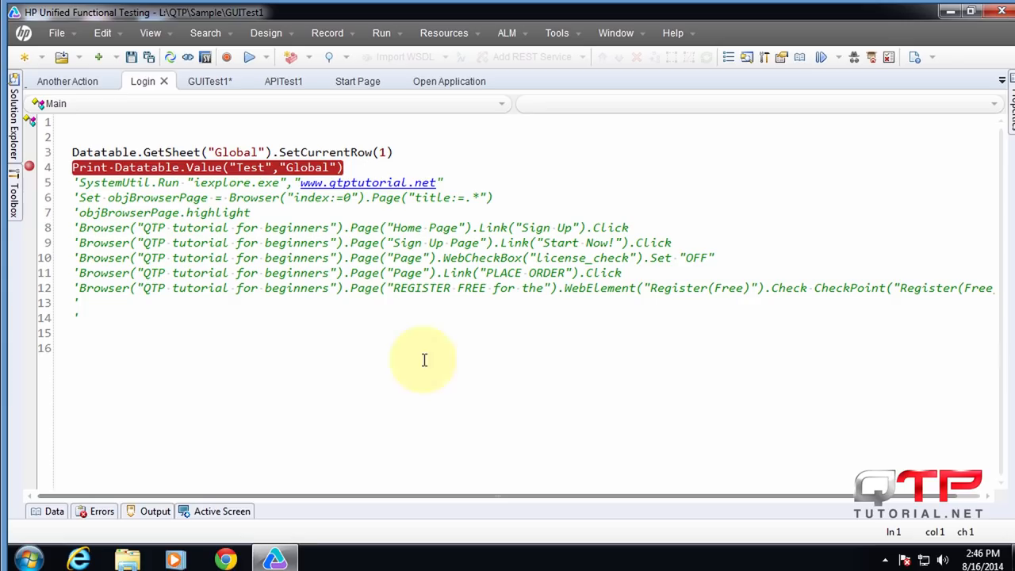
left_click(54, 511)
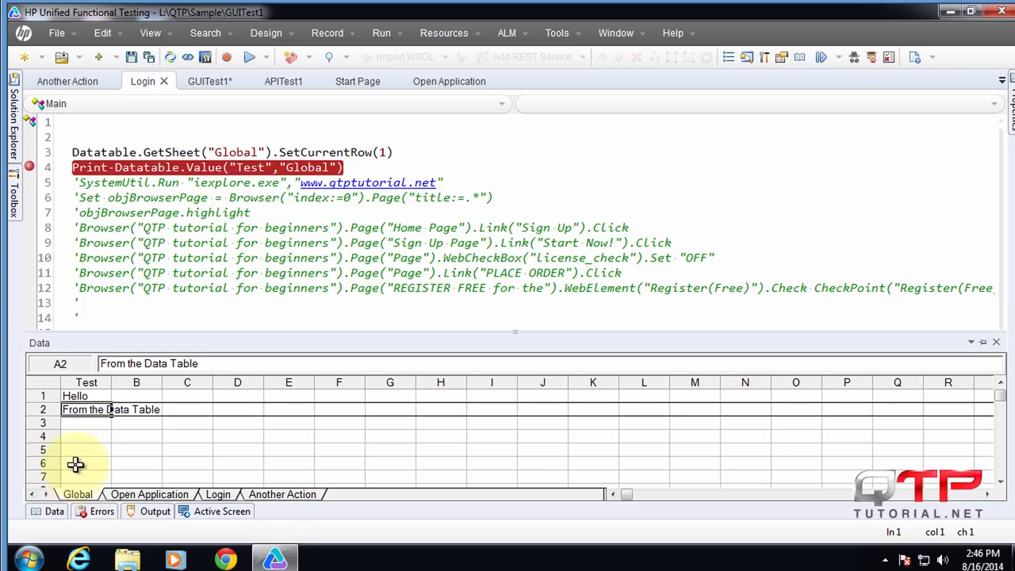
mouse_move(94, 424)
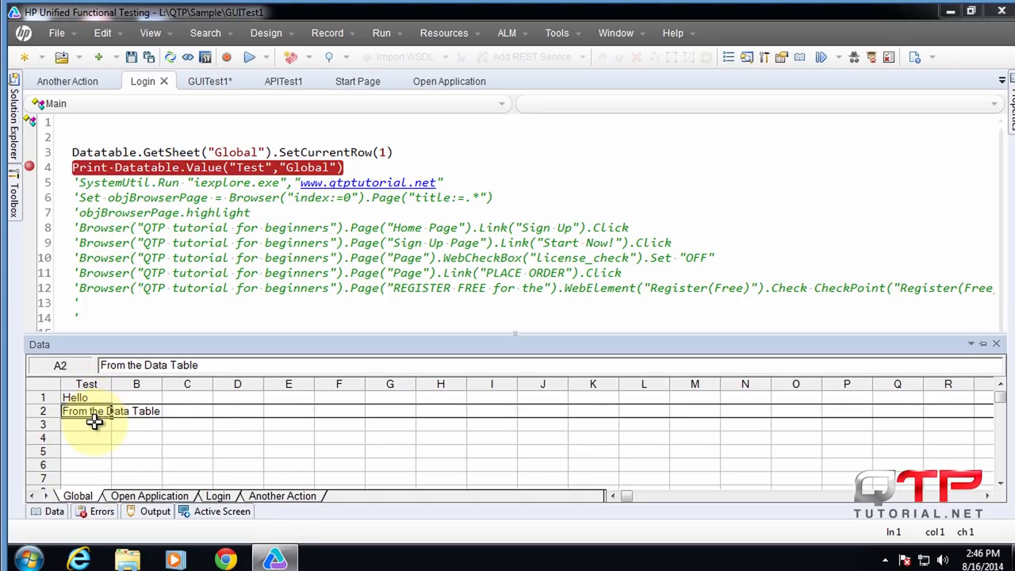
left_click(86, 425)
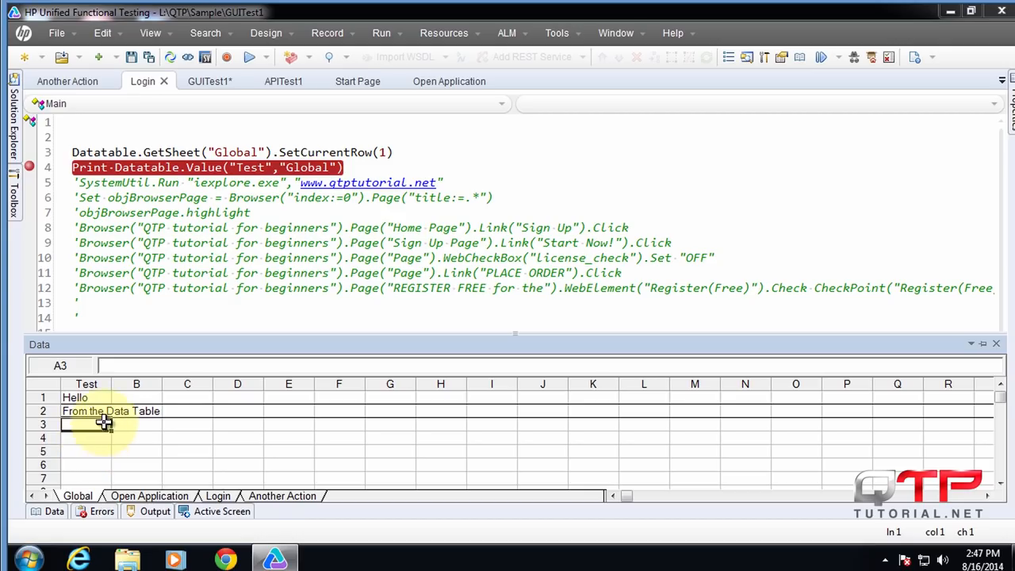
mouse_move(110, 396)
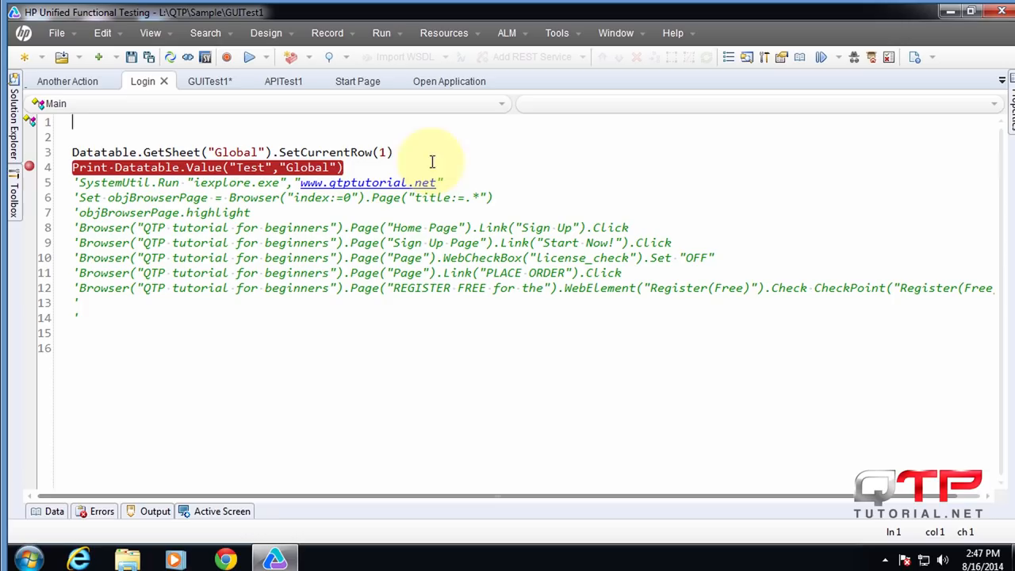
mouse_move(361, 166)
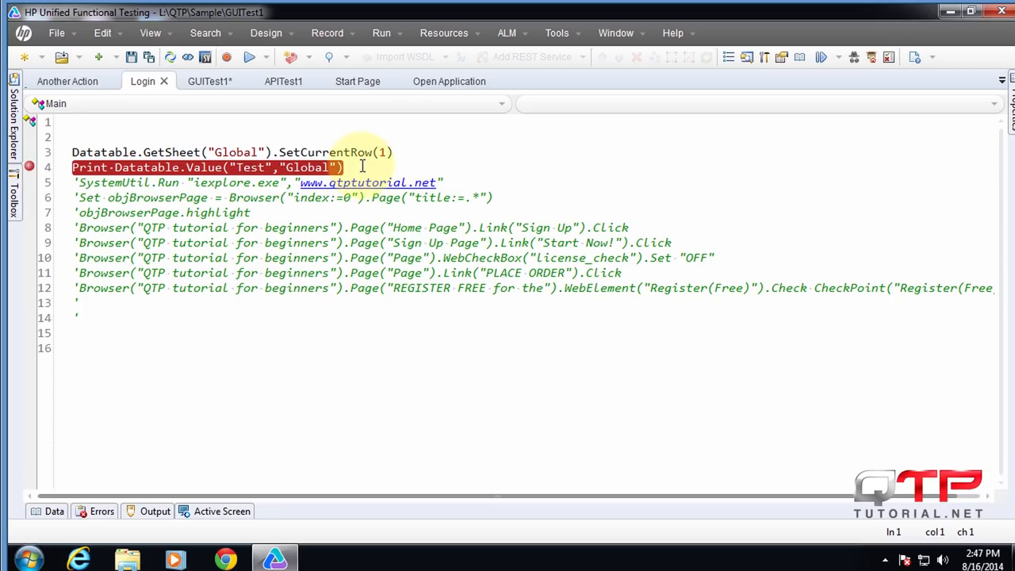
Step: Add a row-count question comment and set intRowCount = DataTable.GetSheet("Global").GetRowCount
type("'How do you get the row count of all the data in the s")
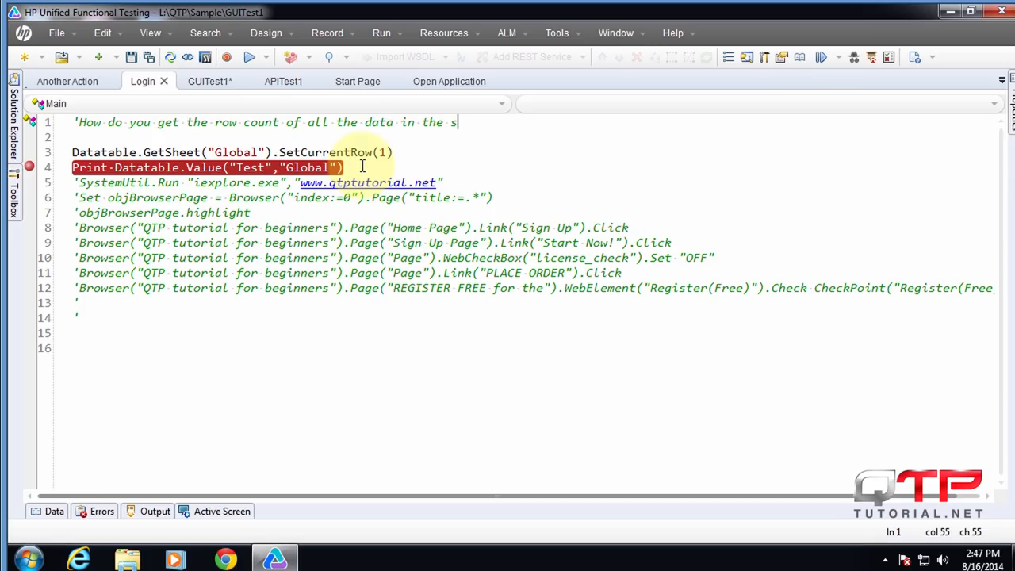
type("preadsheet so that you can navigate through it?")
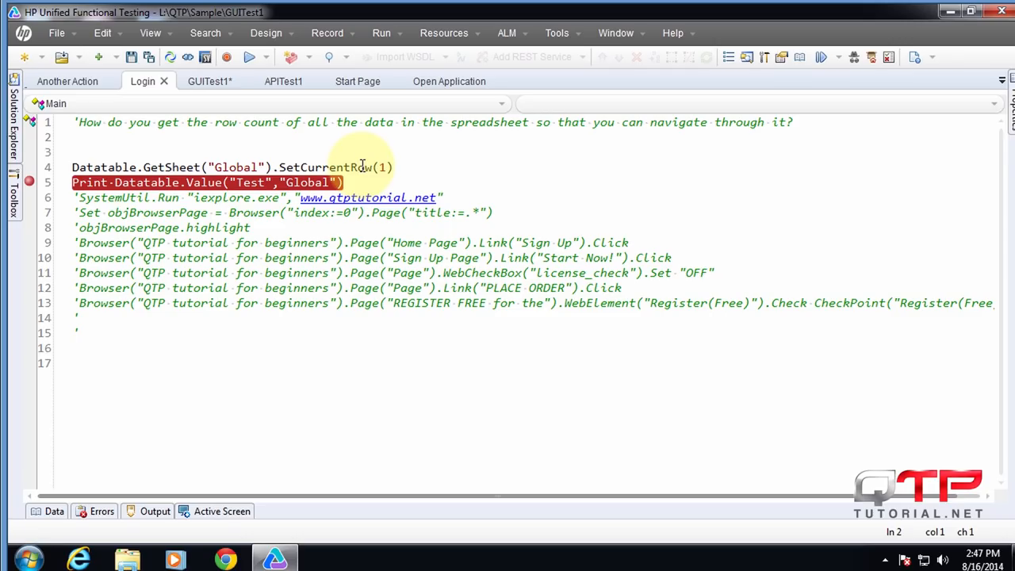
type("Dim intRowCou")
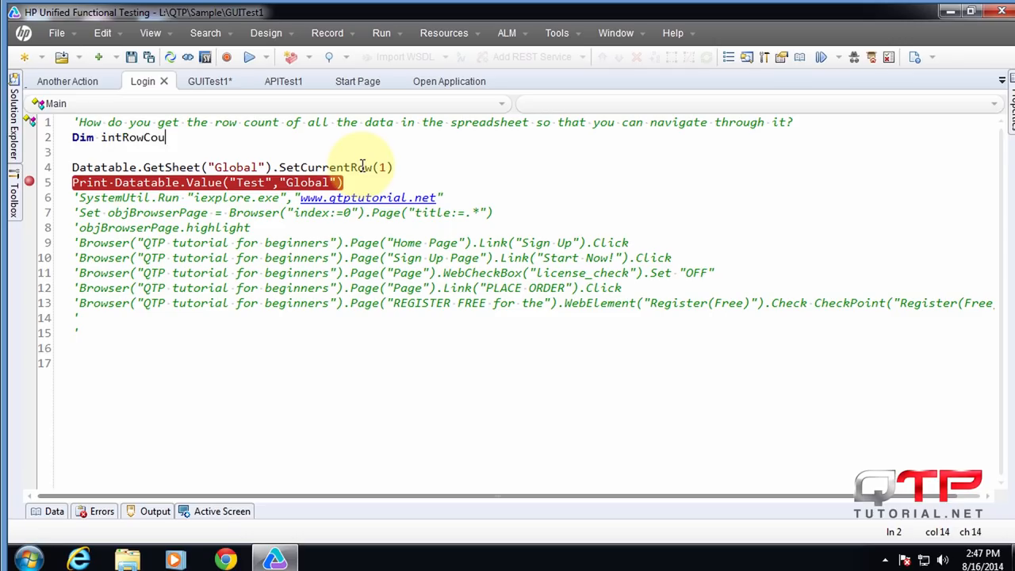
type("nt")
type("intRowCount = DataTable")
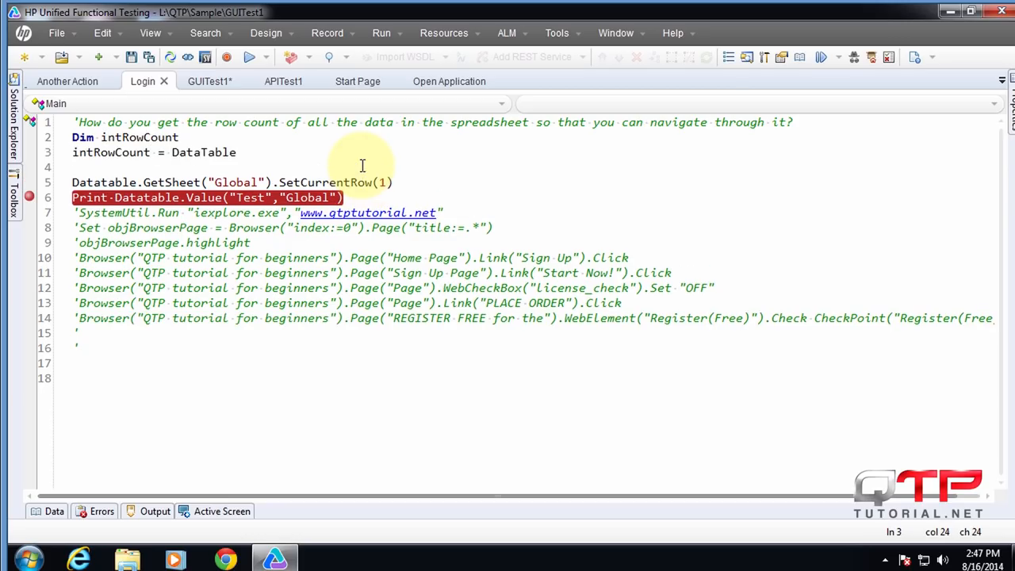
type(".g")
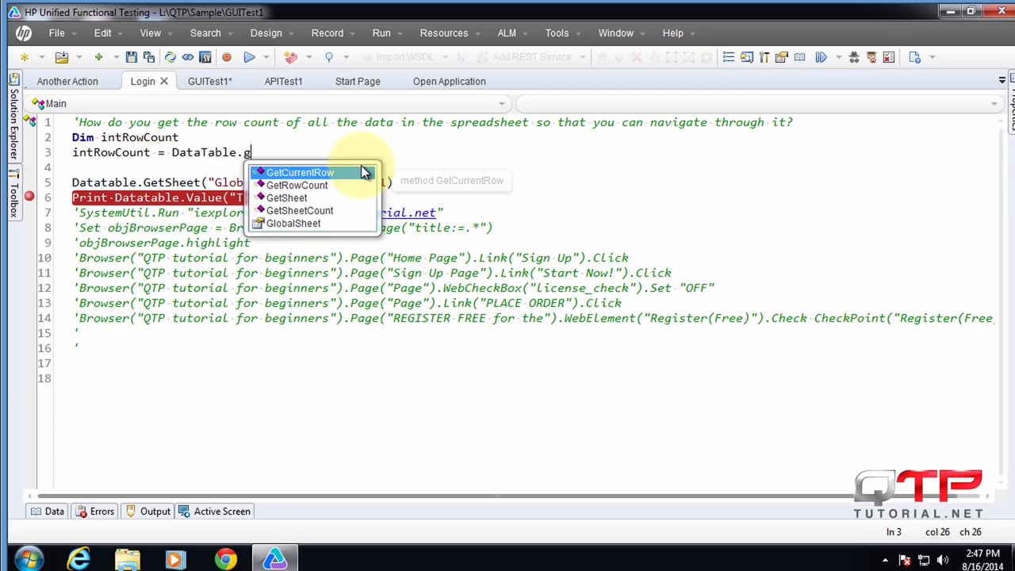
type("GetSheet(\"Global\").GetRowCount")
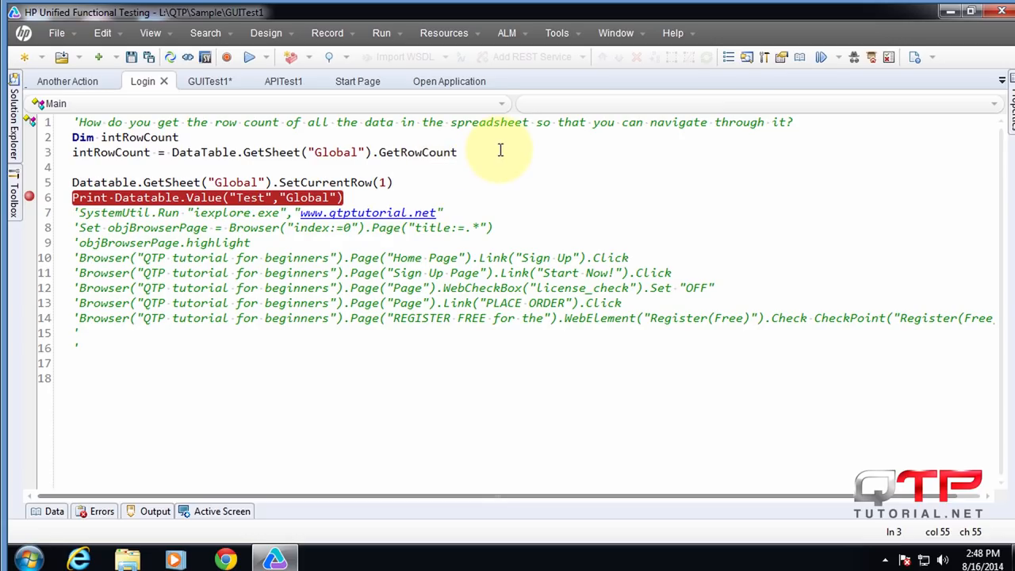
mouse_move(685, 161)
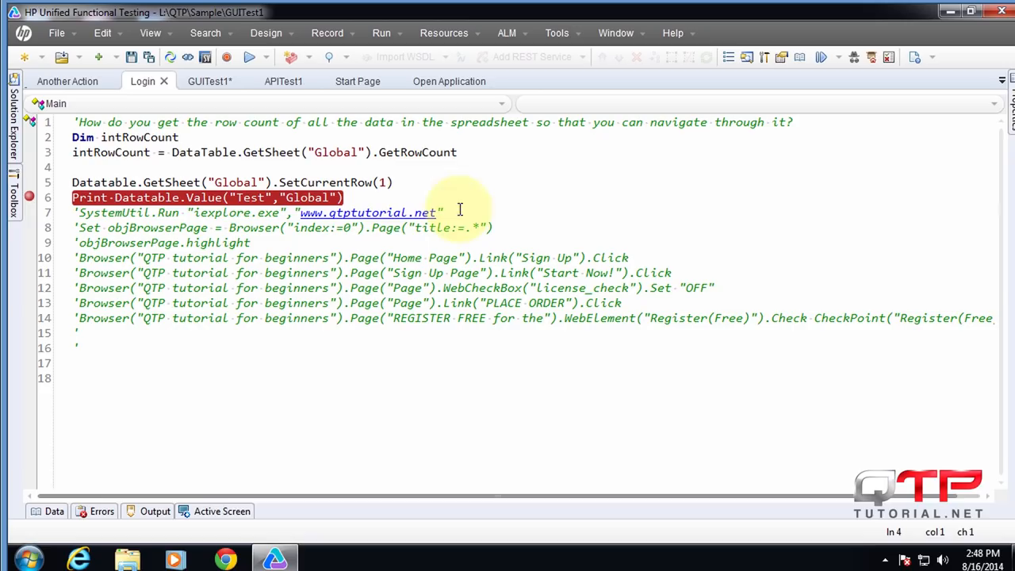
left_click(222, 511)
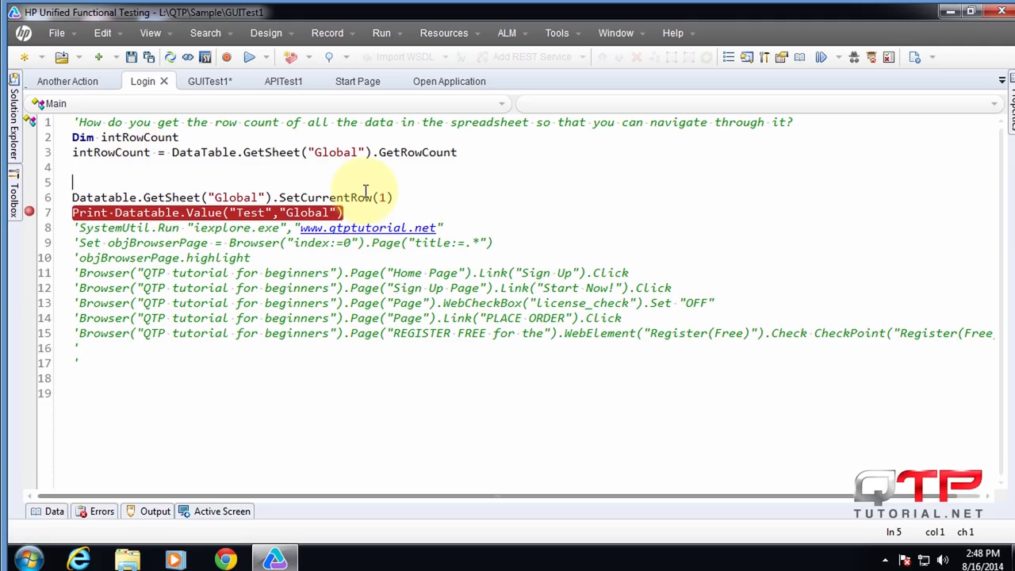
Step: Insert a For loop ending at intRowCount and place the cursor in its body
type("for")
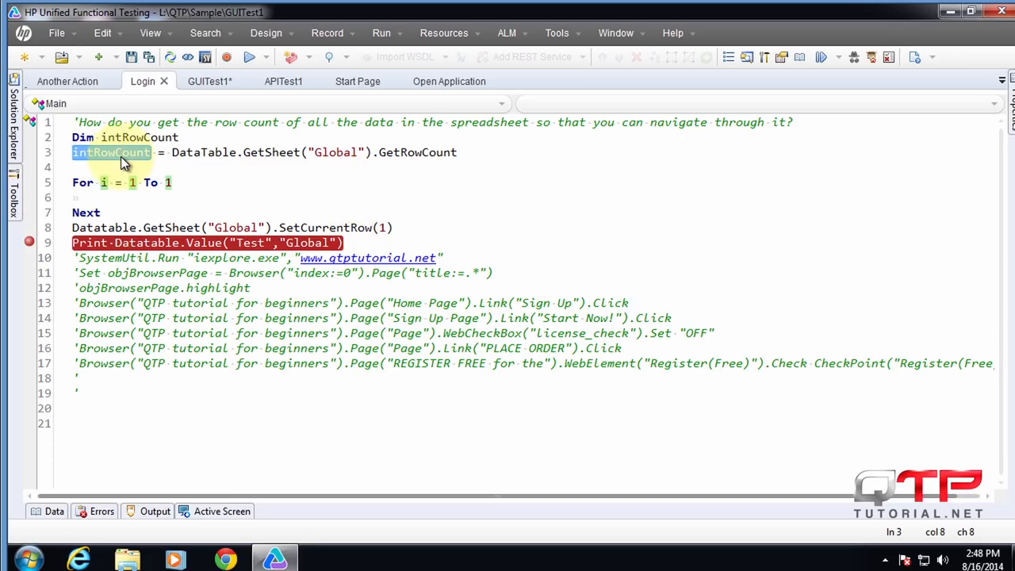
left_click(167, 182)
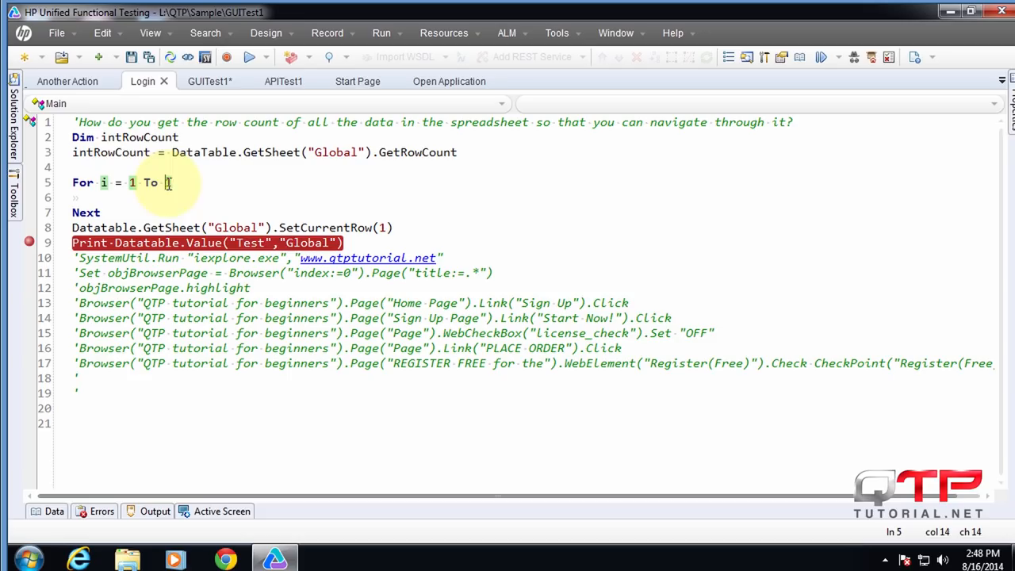
type("intRowCount")
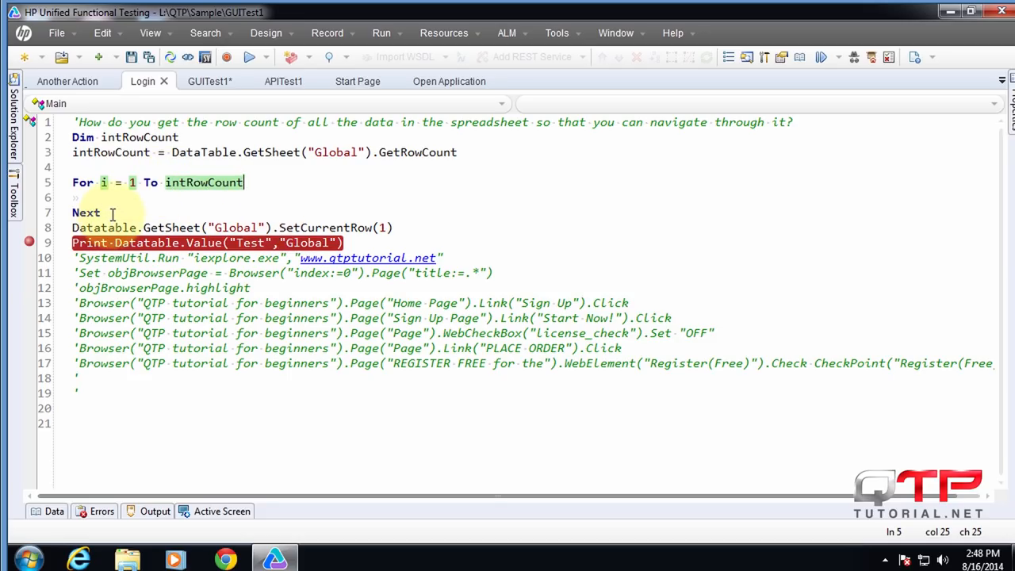
left_click(112, 212)
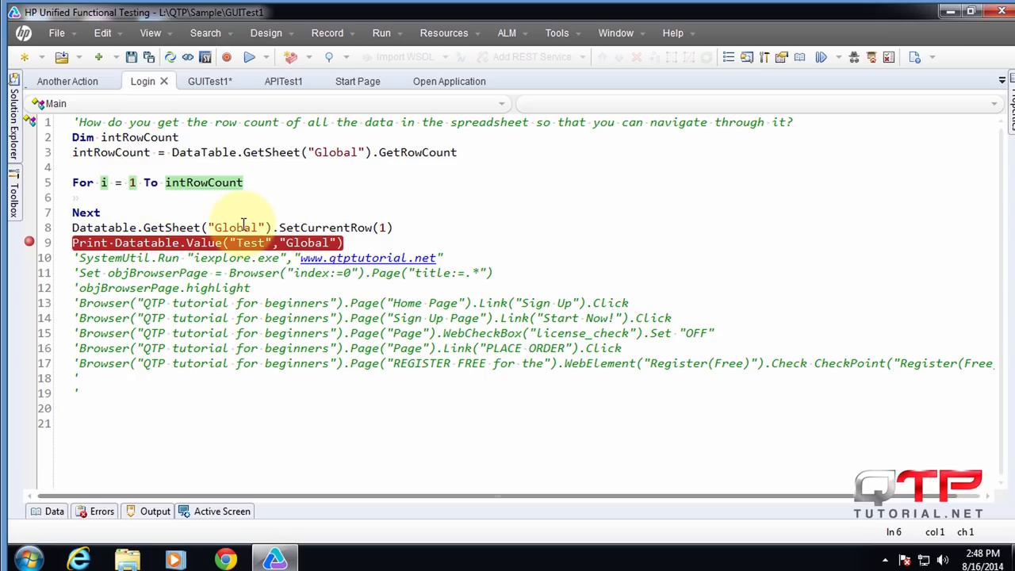
mouse_move(216, 209)
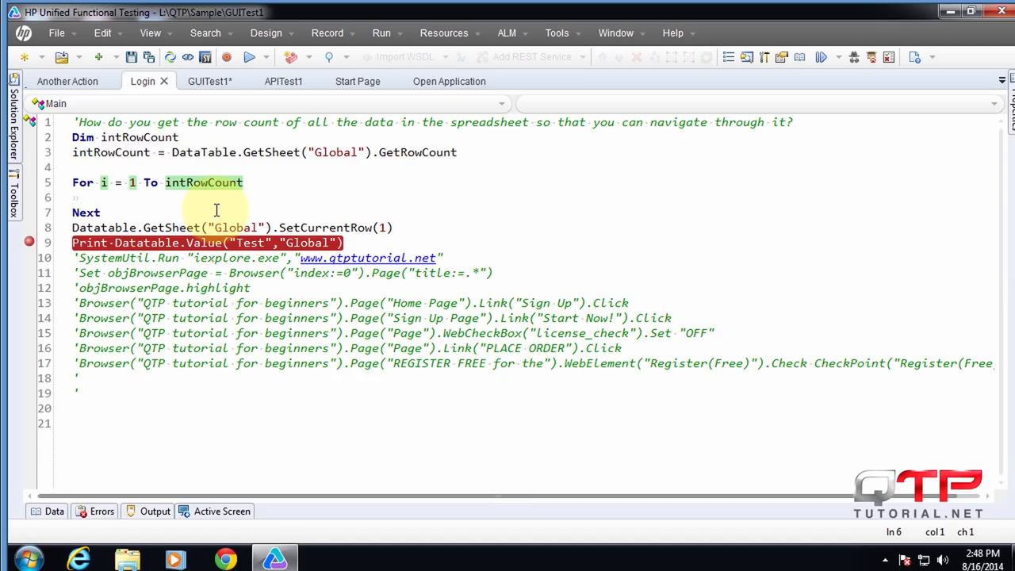
mouse_move(183, 211)
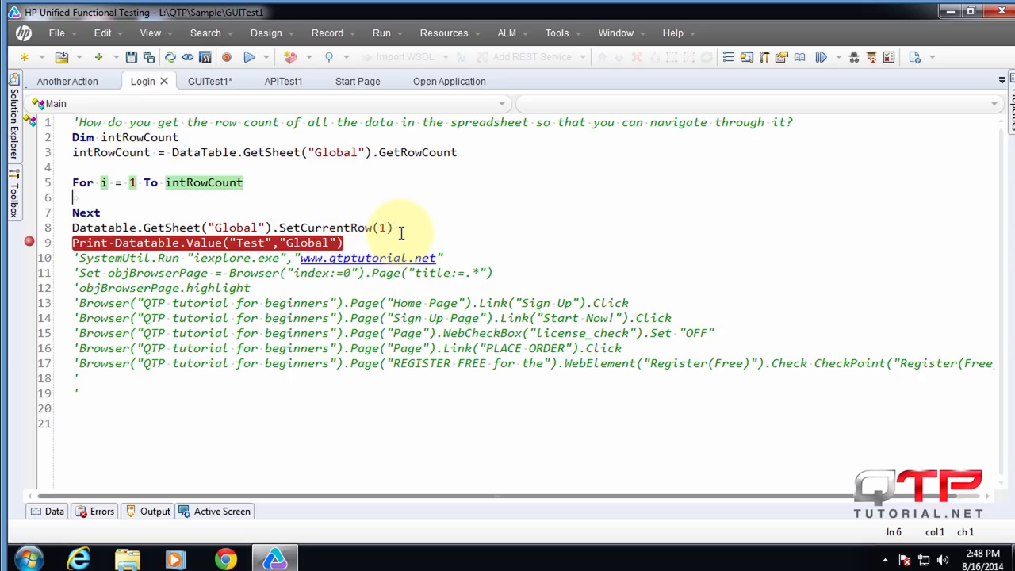
mouse_move(147, 182)
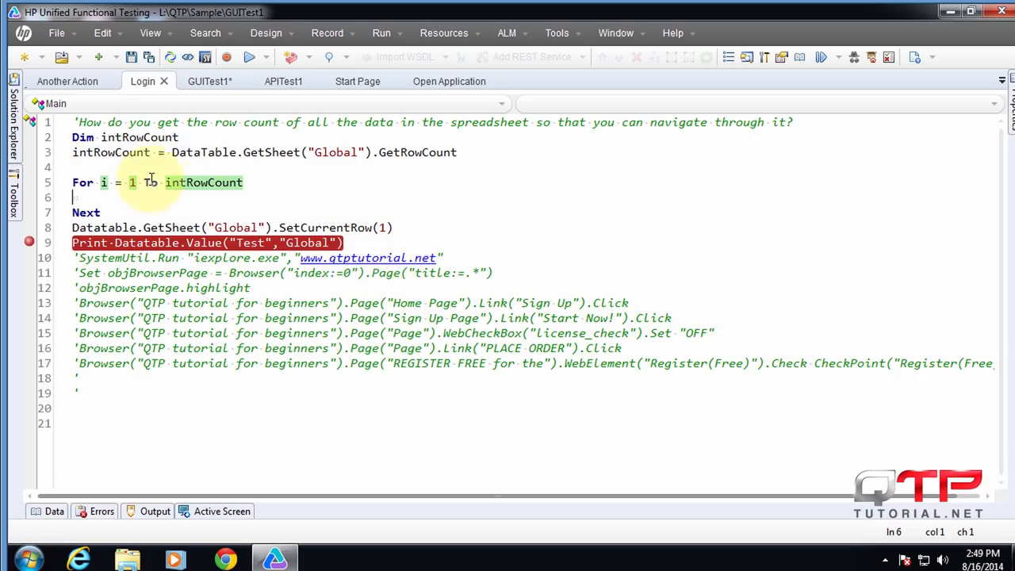
mouse_move(405, 229)
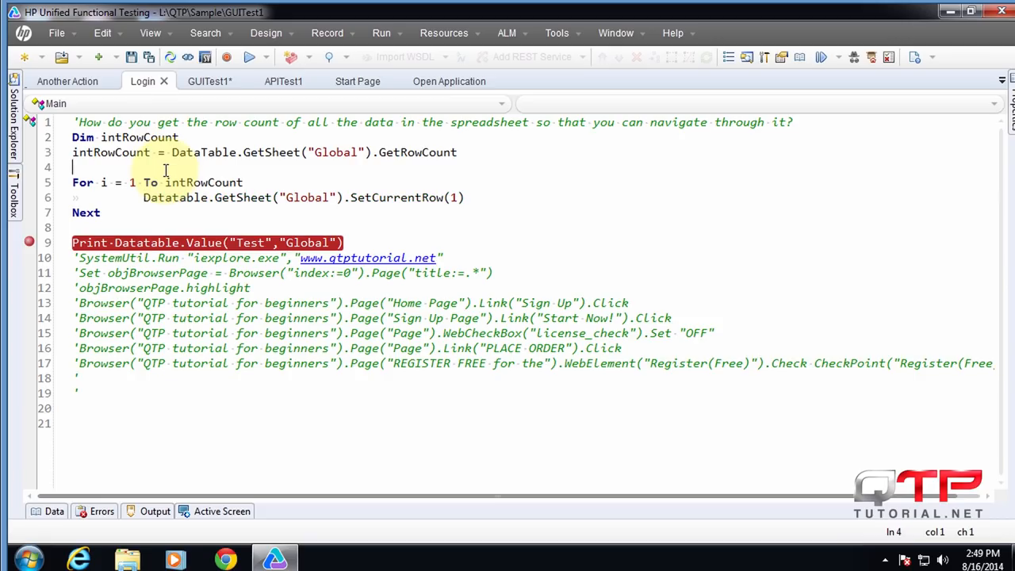
Step: Comment the loop on iterating through a data table and performing actions on values
type("'How do you iterate through a data table and perform")
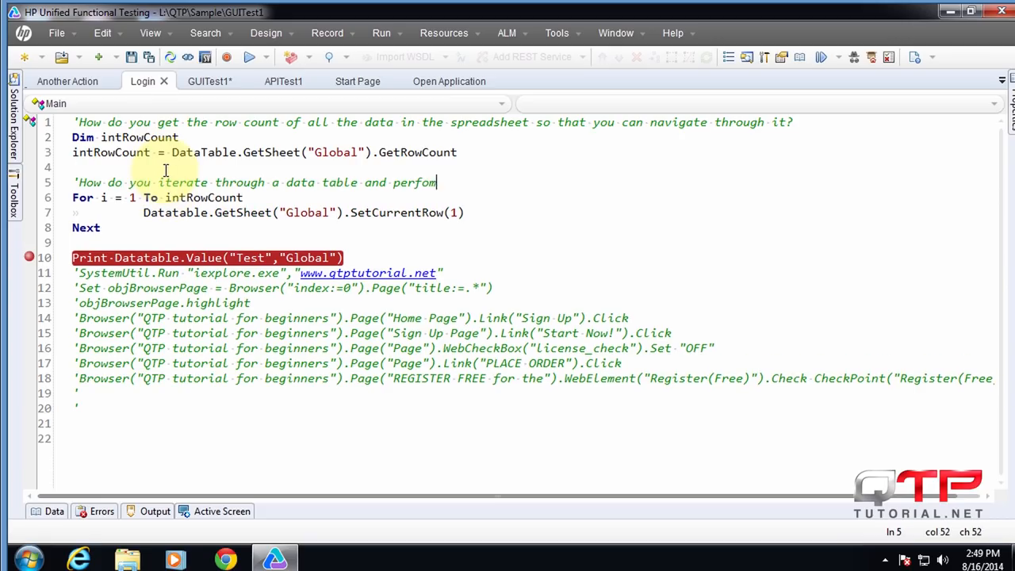
type("certain actions to the values")
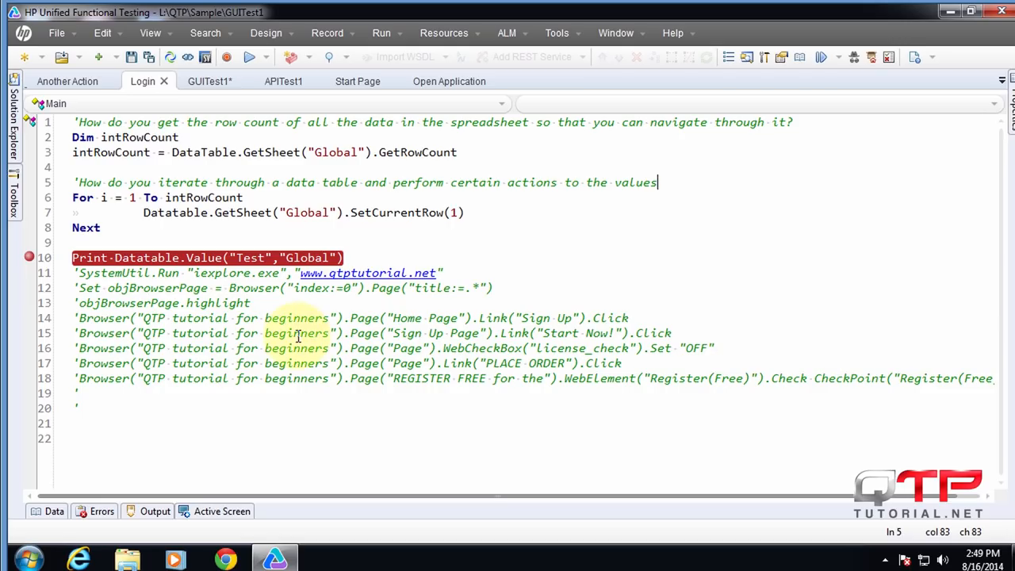
left_click(101, 198)
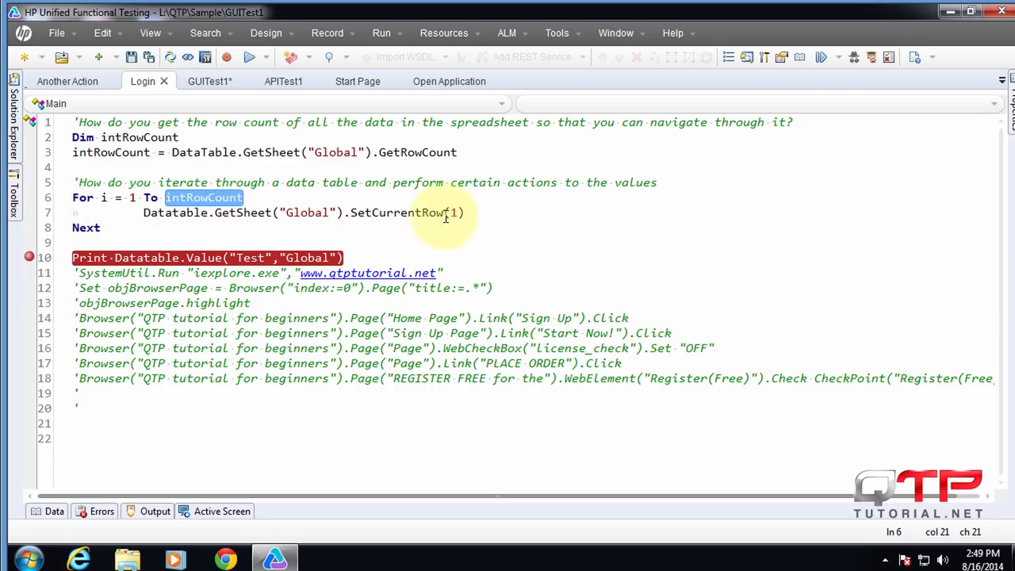
mouse_move(436, 226)
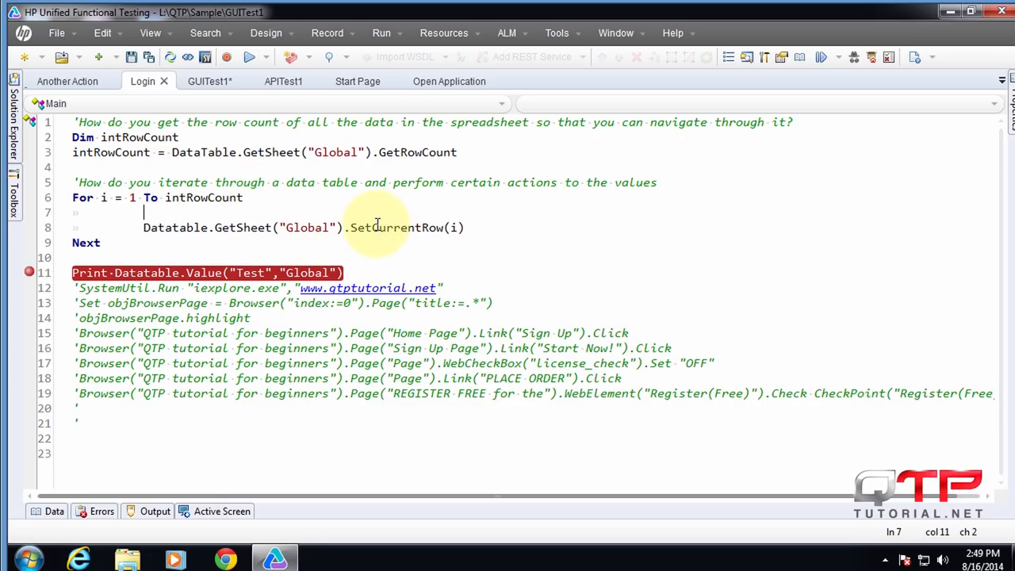
Step: Comment SetCurrentRow(i) and the Print line explaining row selection and value retrieval
type("'Sets the current row so that")
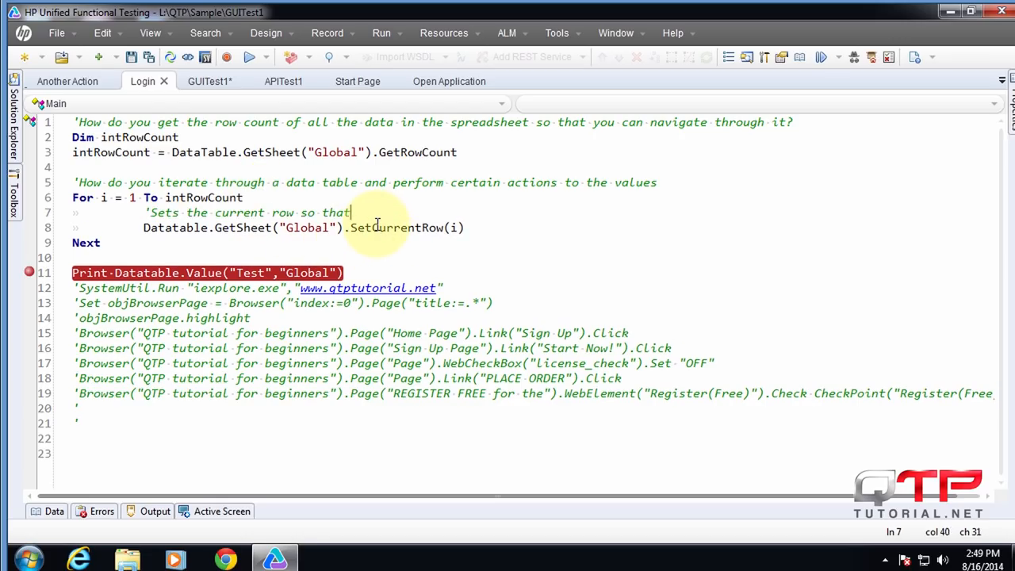
type("you can work on that row")
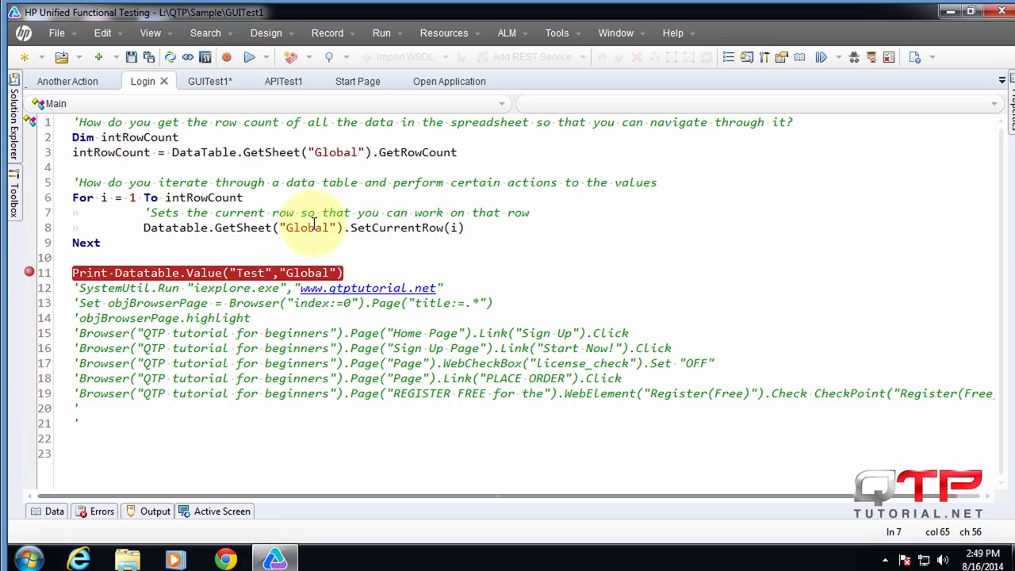
left_click(466, 228)
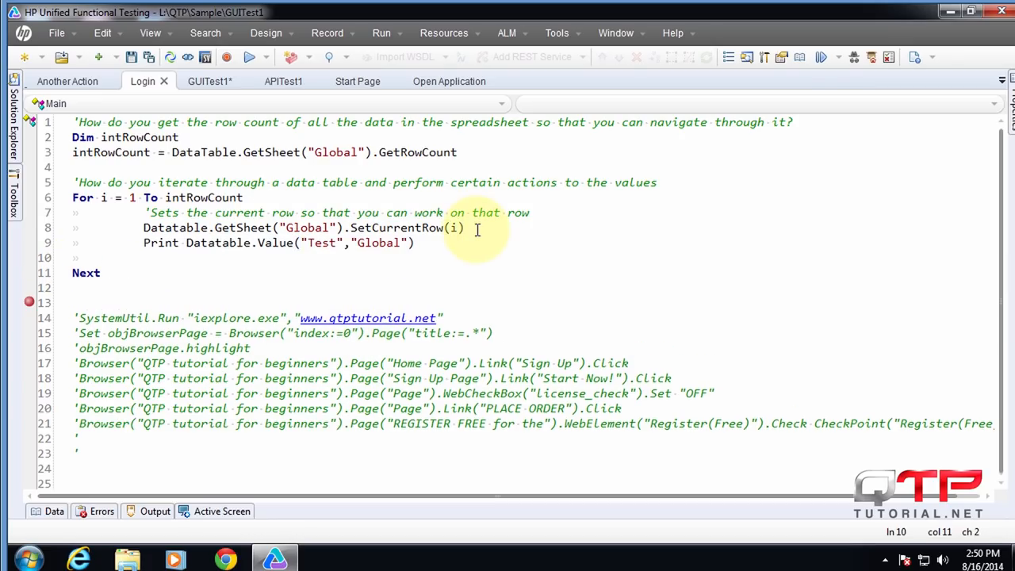
type("'Retrieve th")
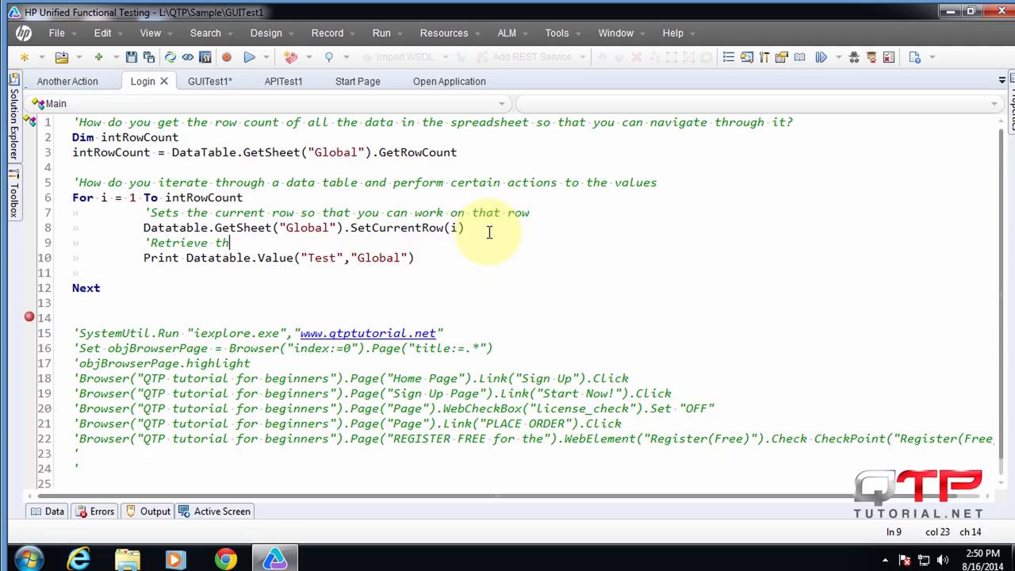
type("e values from that specific row")
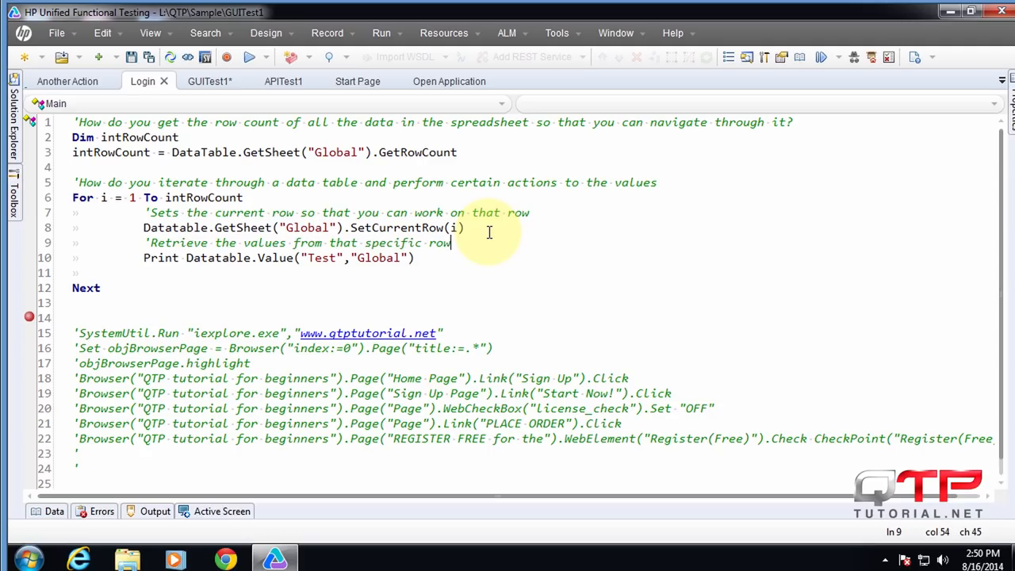
mouse_move(52, 530)
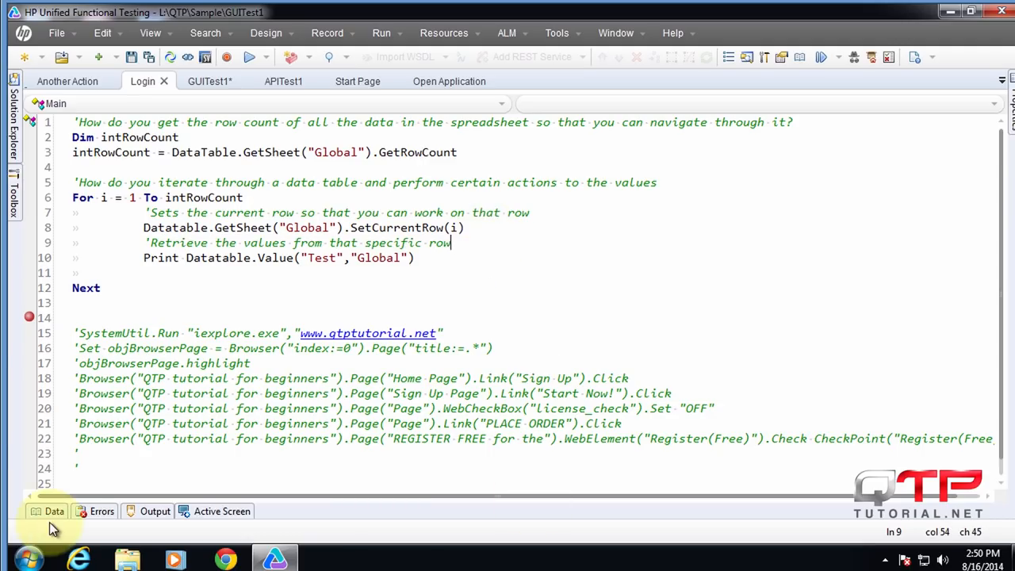
Step: Enter Row1, Row2, Row3 in the Global Test column and breakpoint the row-count line
left_click(55, 510)
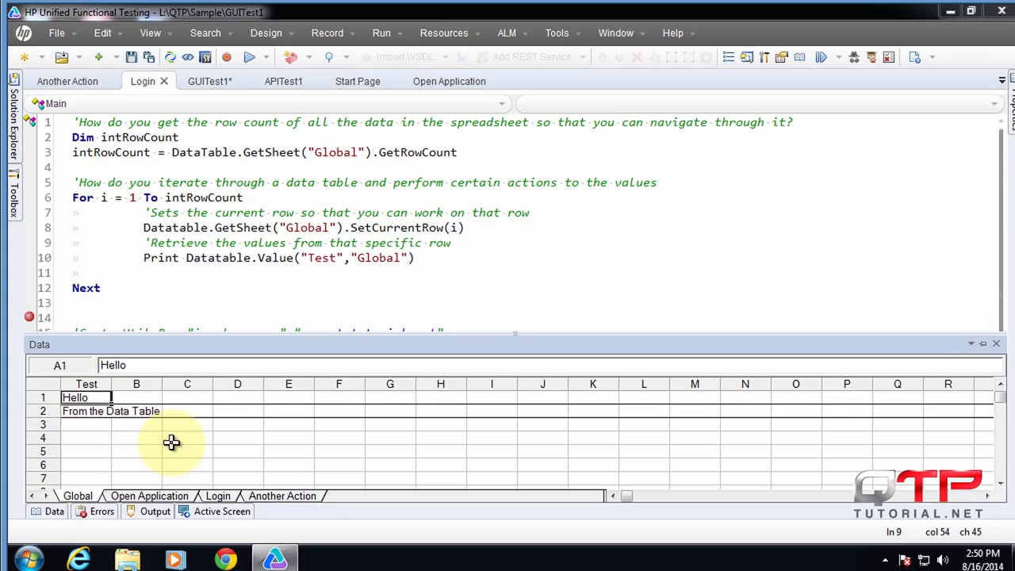
type("Row2")
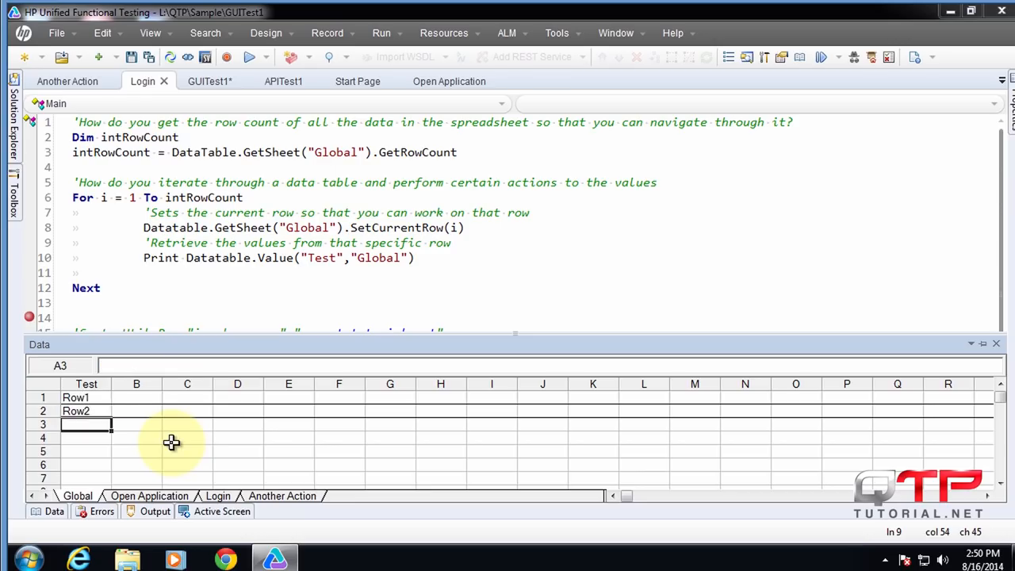
type("Row3")
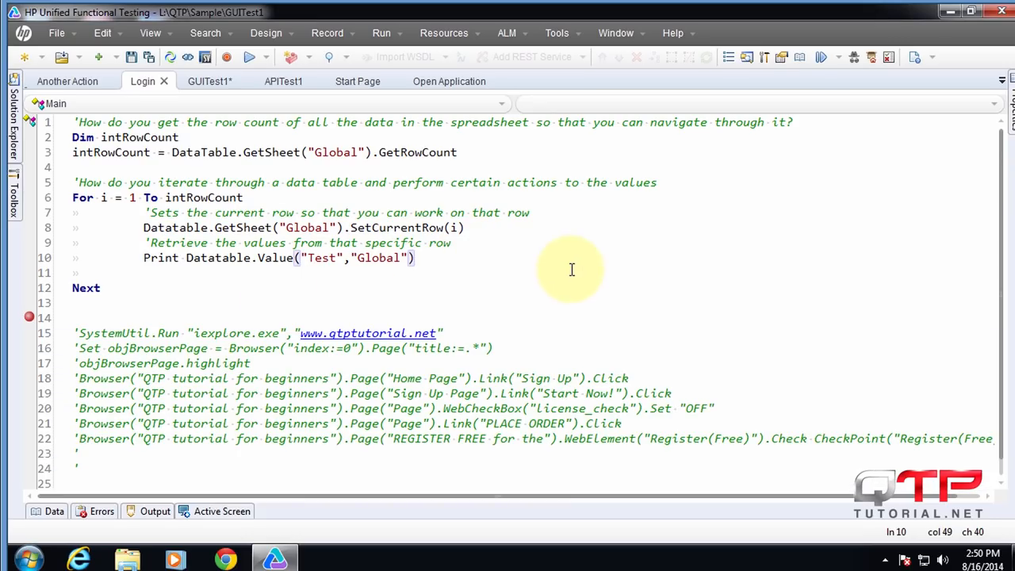
left_click(184, 302)
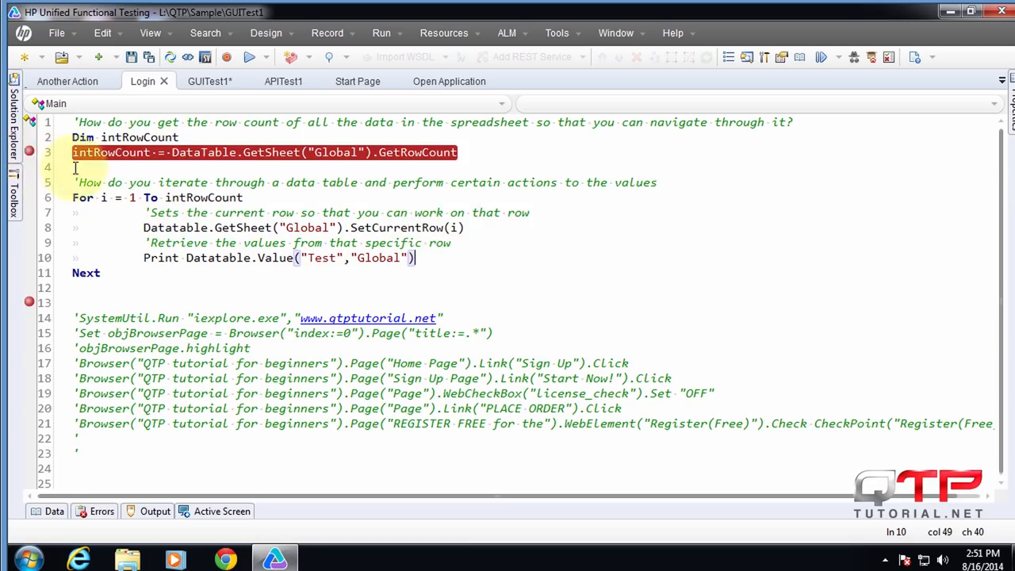
Step: Run the test with default results location, dismissing the moved-breakpoints warning
left_click(252, 56)
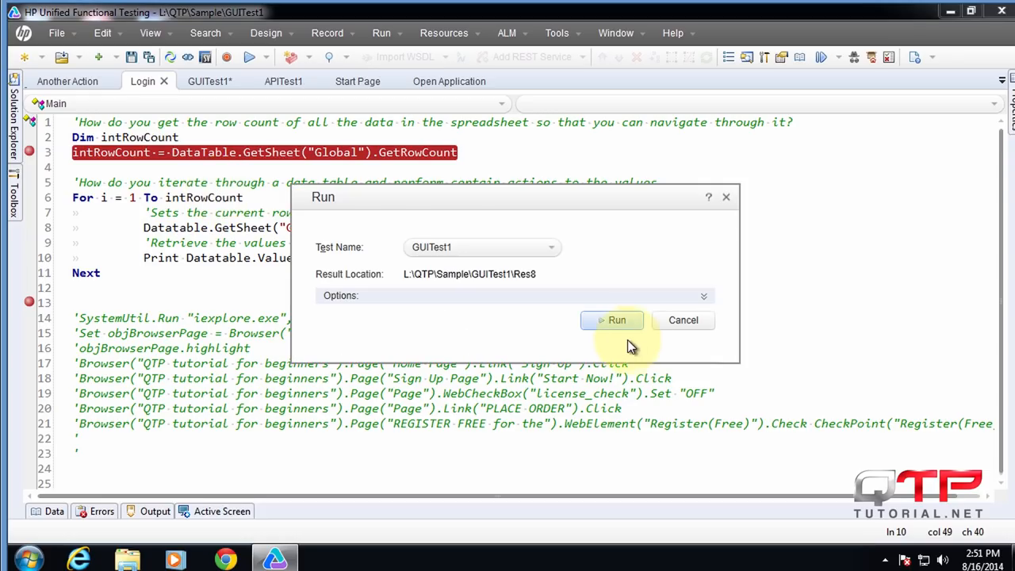
left_click(612, 320)
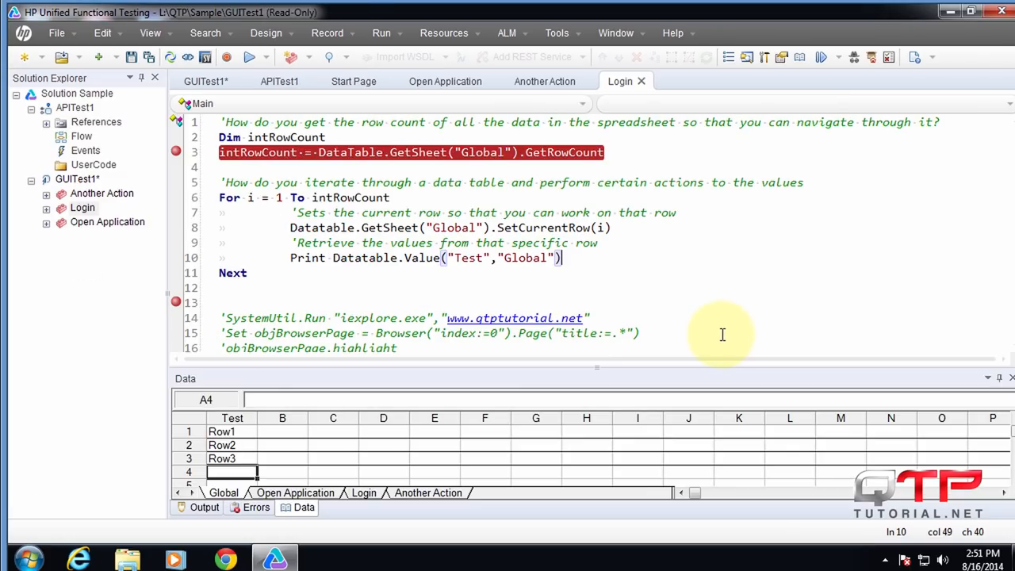
left_click(226, 57)
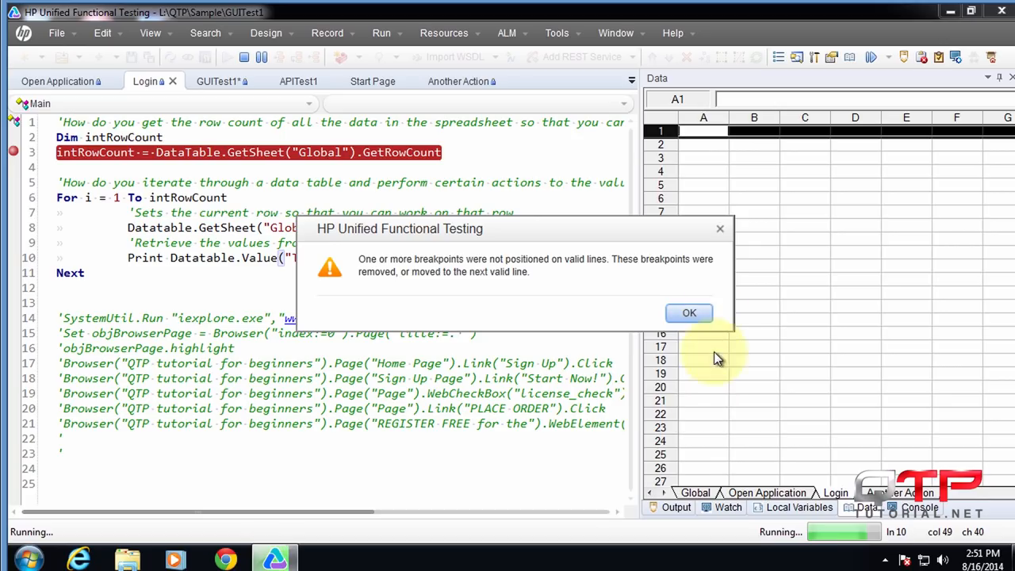
left_click(688, 313)
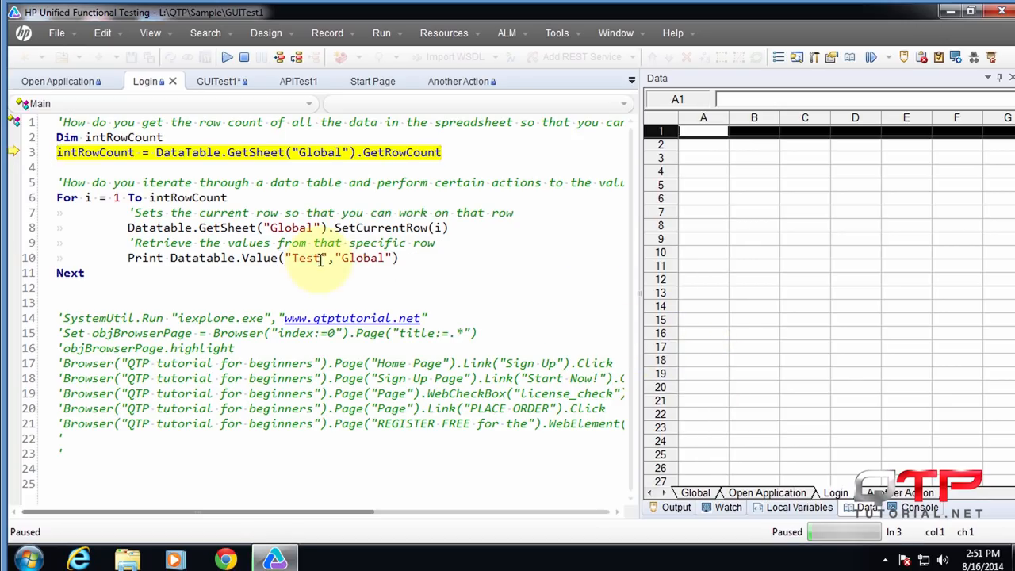